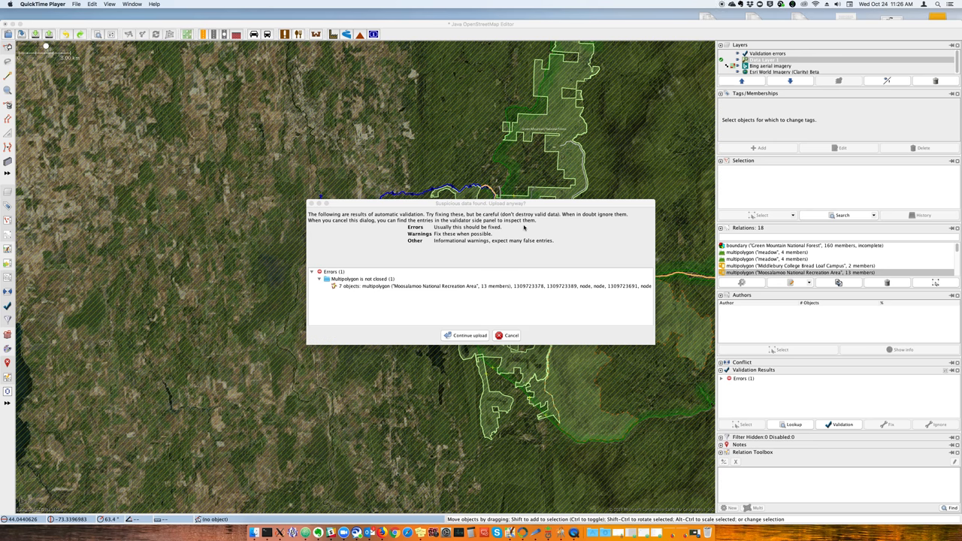
{"action": "mouse_move", "coordinate": [455, 251]}
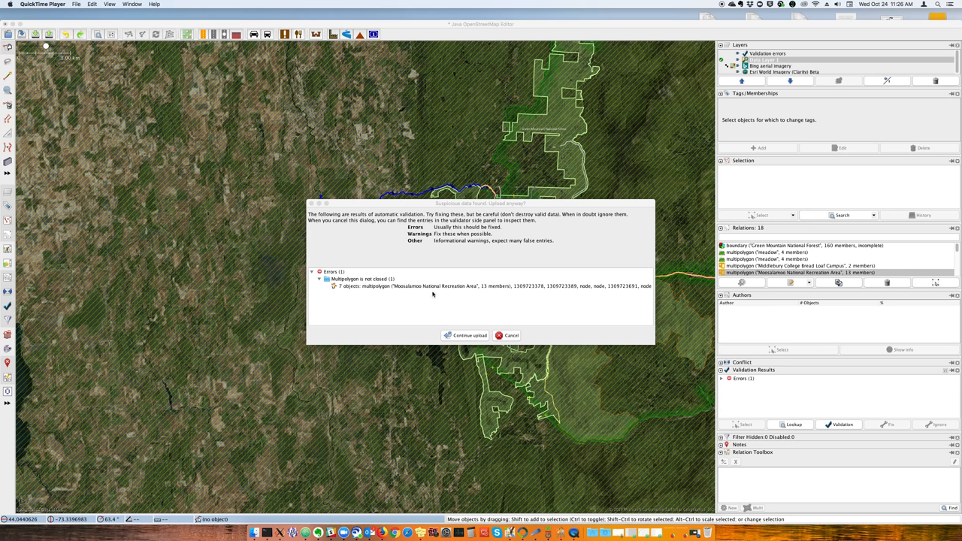
{"action": "mouse_move", "coordinate": [489, 296]}
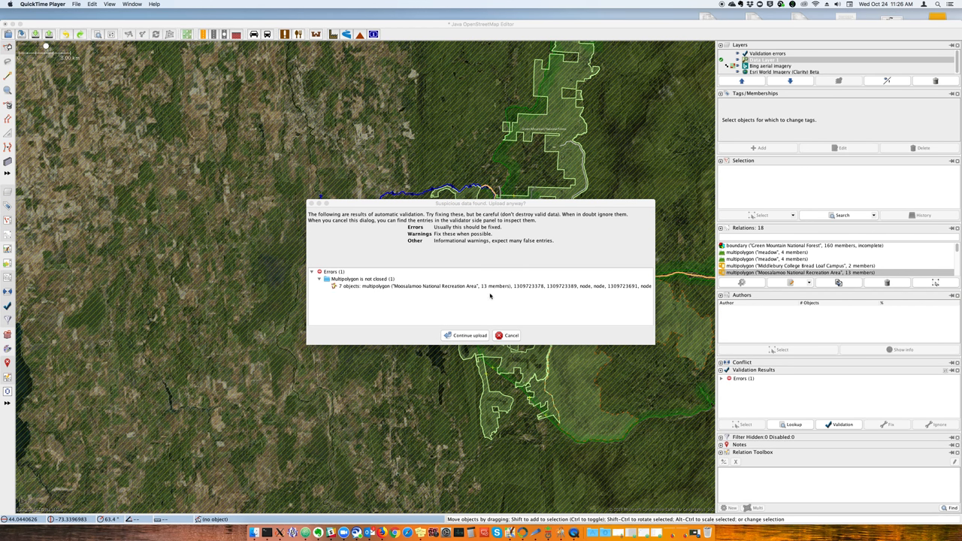
{"action": "mouse_move", "coordinate": [488, 287]}
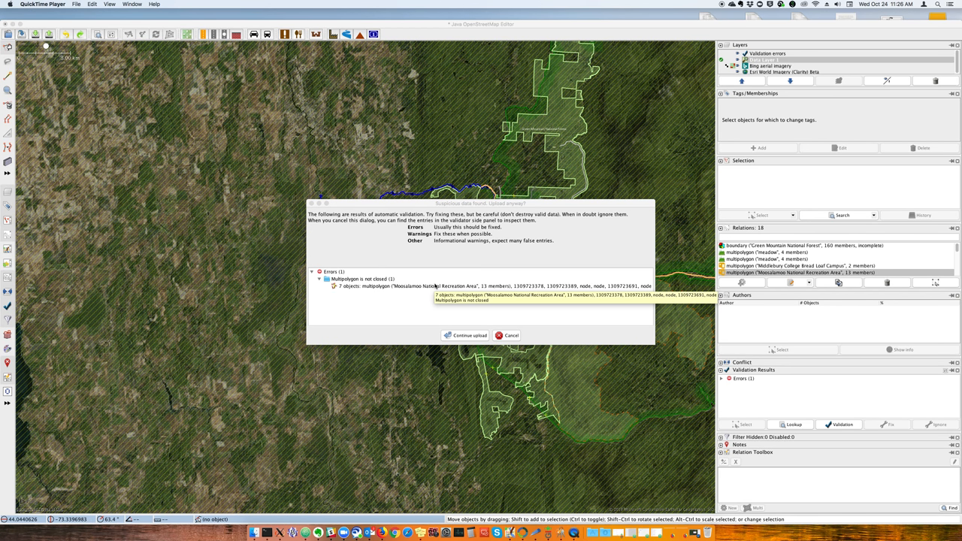
{"action": "mouse_move", "coordinate": [517, 341]}
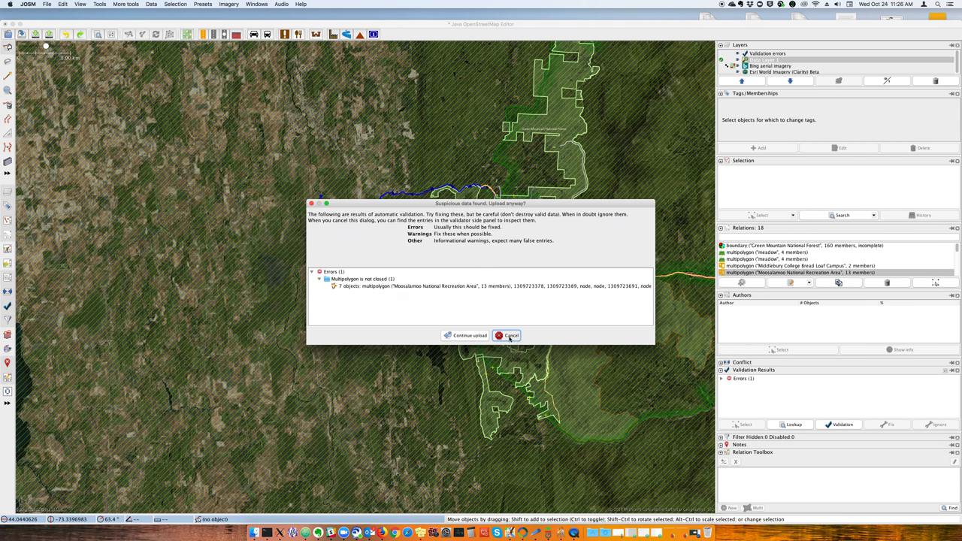
Step: Cancel the upload, expand the unclosed multipolygon error, and open the Moosalamoo relation editor
{"action": "left_click", "coordinate": [507, 335]}
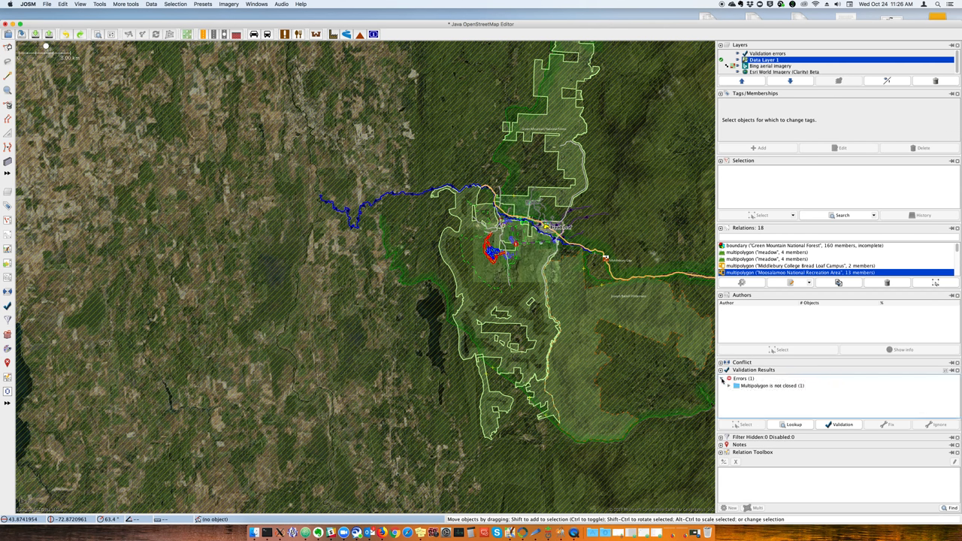
{"action": "left_click", "coordinate": [728, 386]}
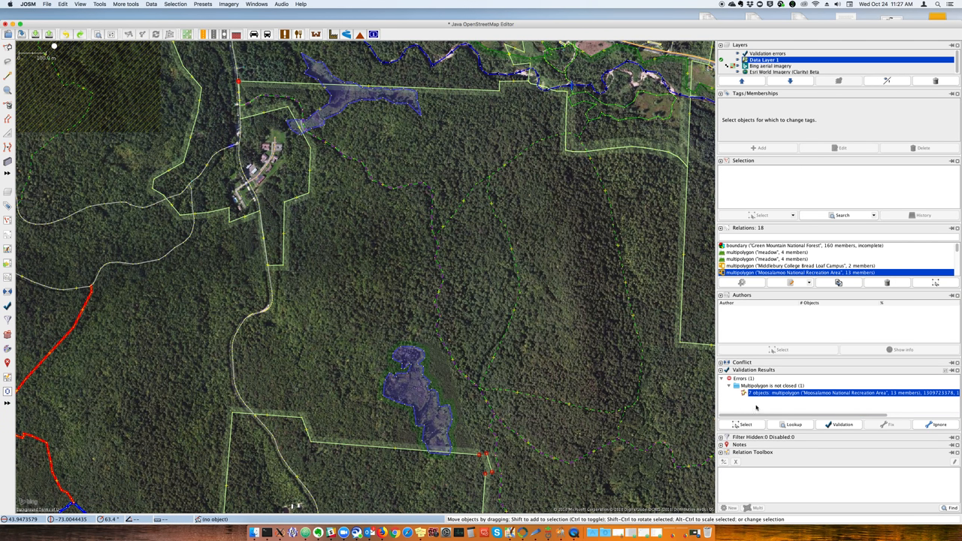
{"action": "double_click", "coordinate": [815, 272]}
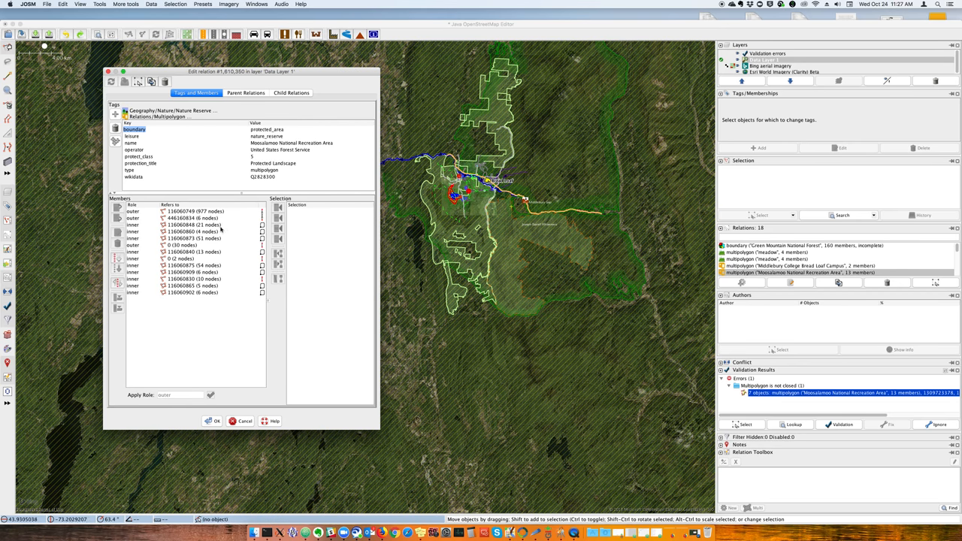
Step: Inspect the relation members on the map: inner ways of 4, 51, 13, 6 nodes, and outer ways of 977, 6, 30 nodes
{"action": "left_click", "coordinate": [194, 232]}
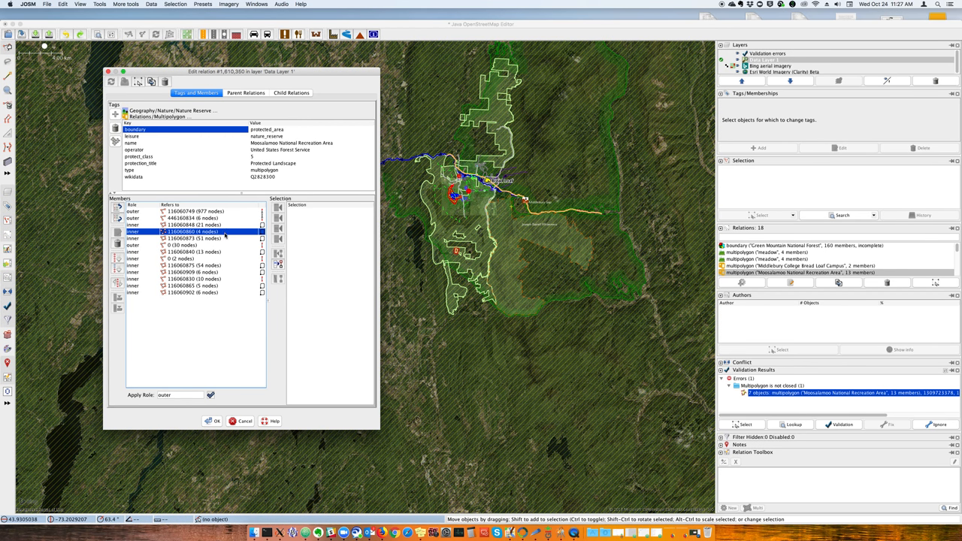
{"action": "left_click", "coordinate": [195, 239]}
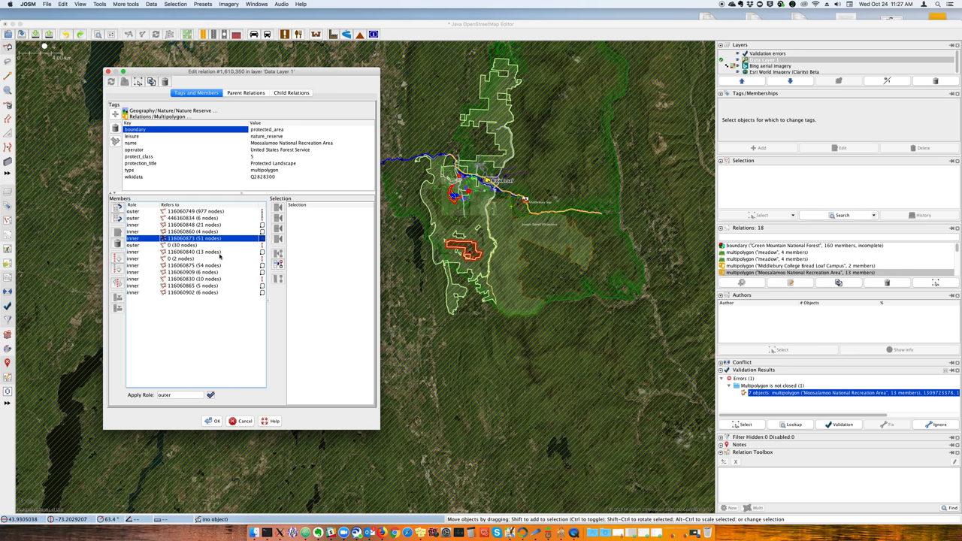
{"action": "left_click", "coordinate": [194, 252]}
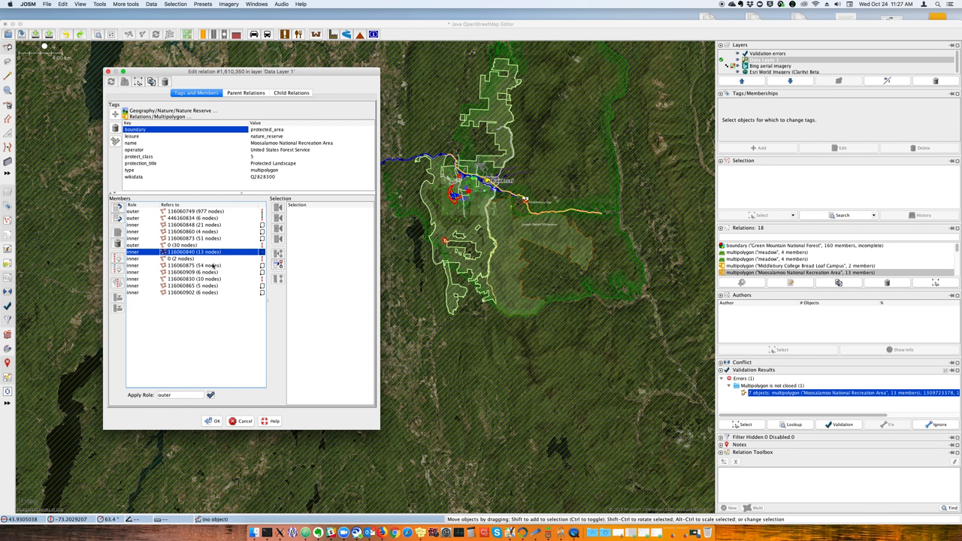
{"action": "left_click", "coordinate": [196, 272]}
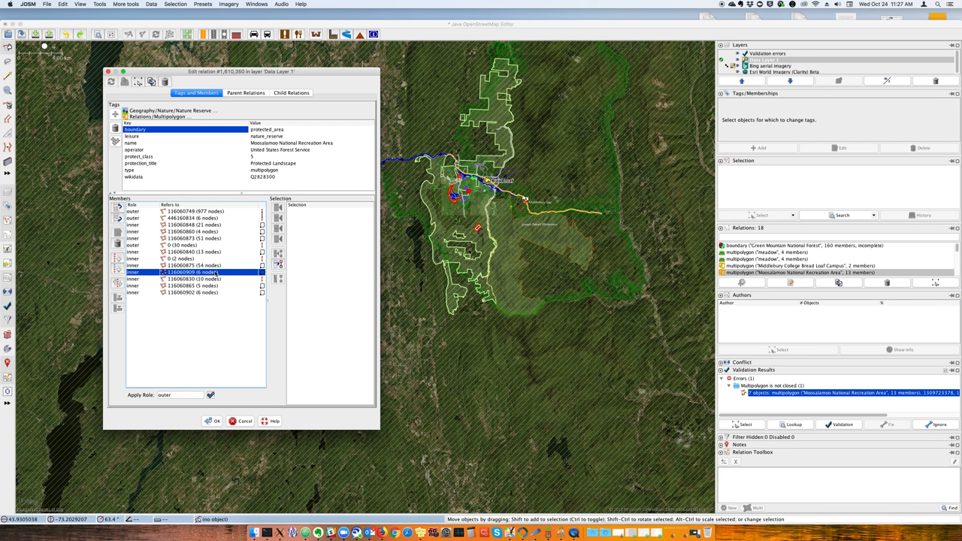
{"action": "left_click", "coordinate": [194, 212]}
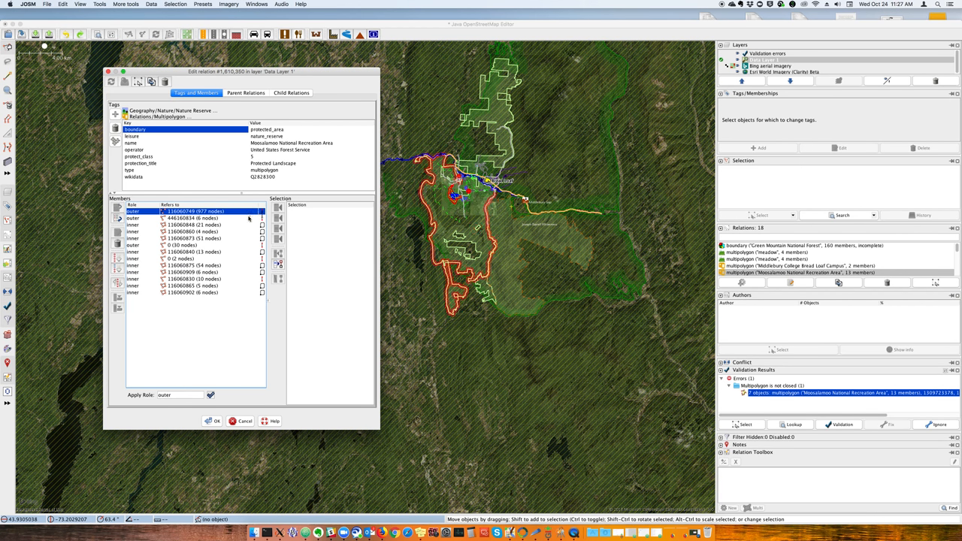
{"action": "left_click", "coordinate": [194, 218]}
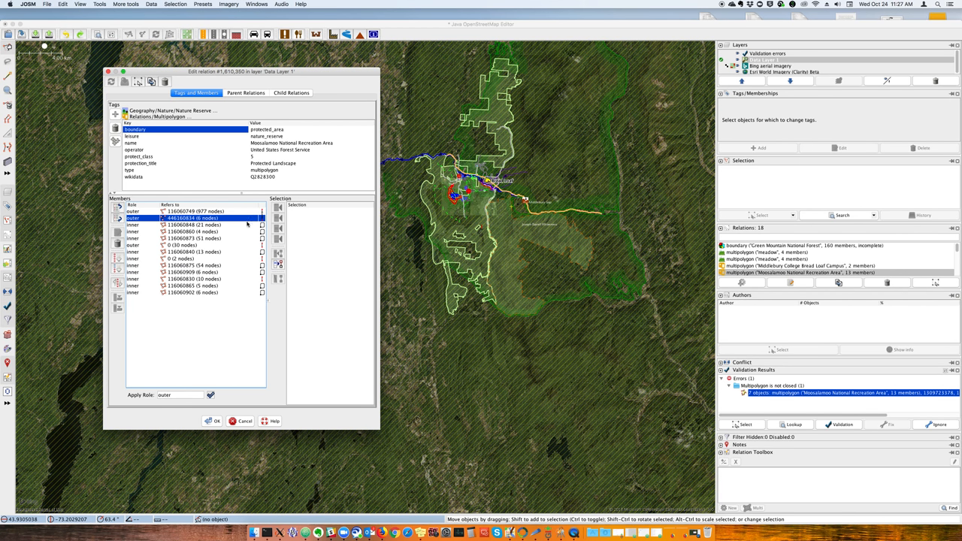
{"action": "left_click", "coordinate": [188, 211]}
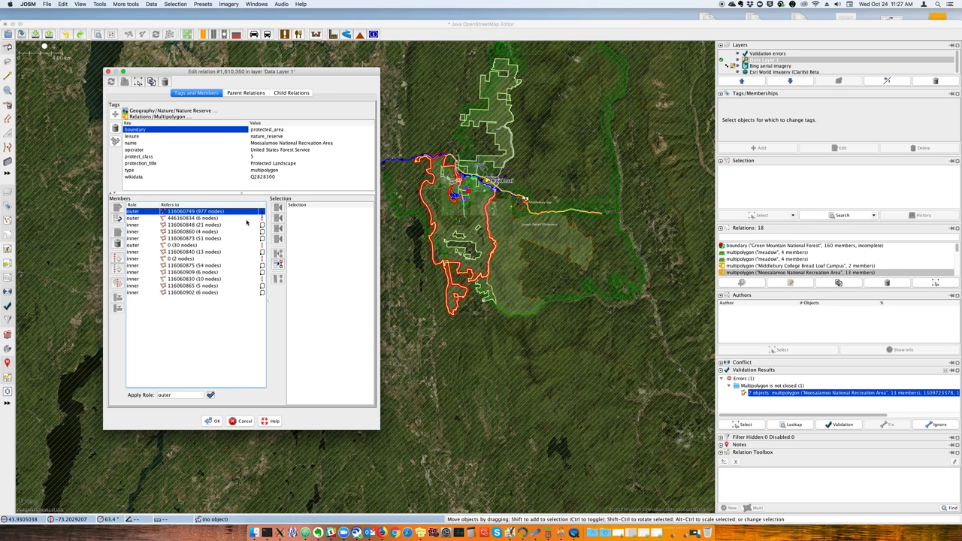
{"action": "left_click", "coordinate": [192, 246]}
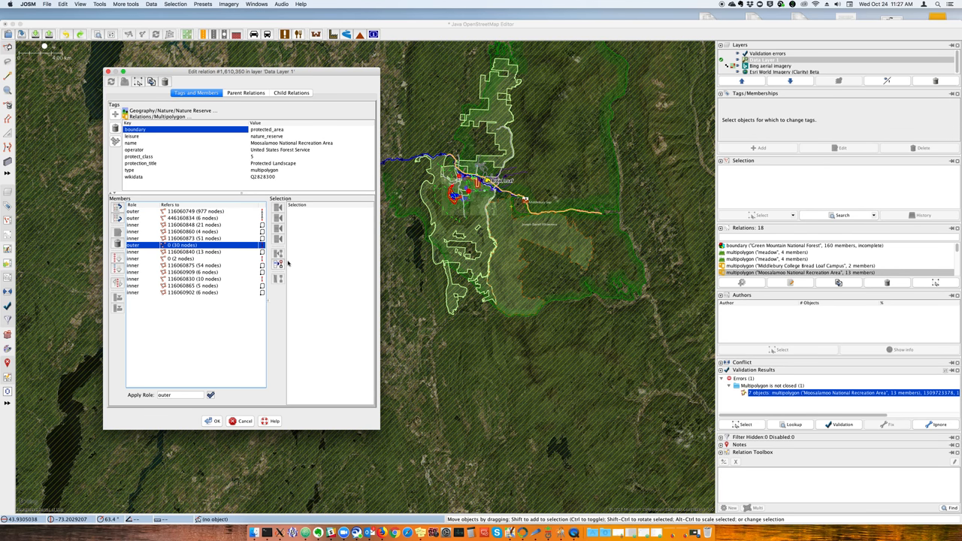
{"action": "mouse_move", "coordinate": [323, 383]}
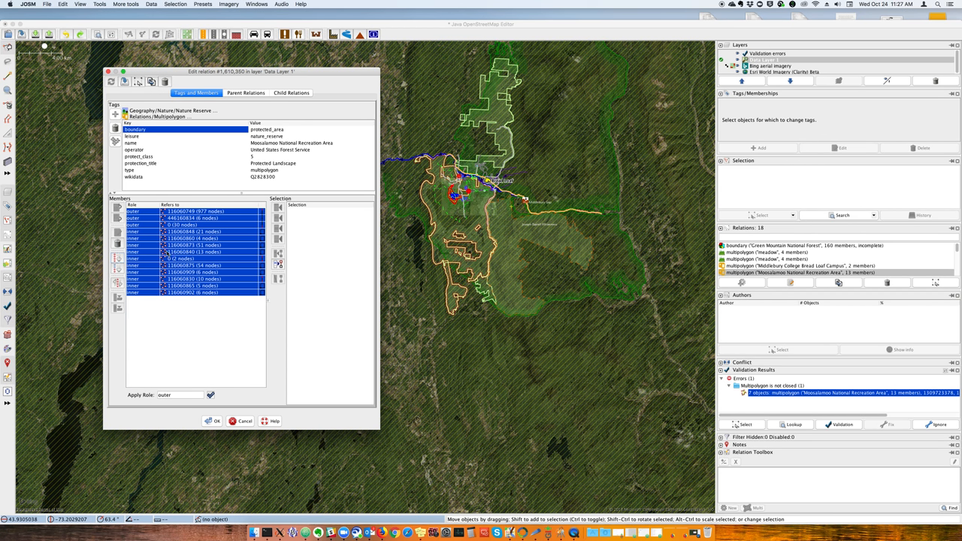
{"action": "mouse_move", "coordinate": [193, 264]}
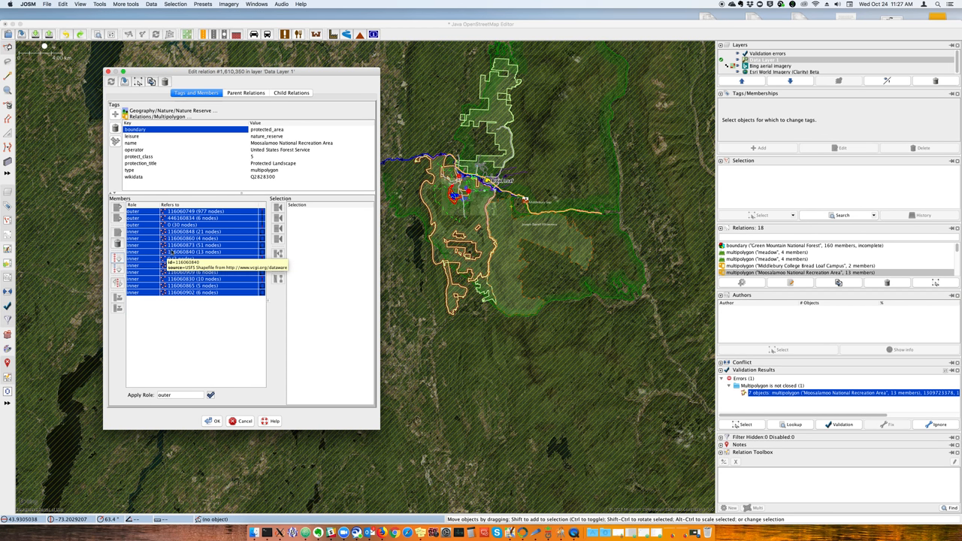
Step: Zoom the map to the 977-node outer boundary and the 30-node outer way
{"action": "left_click", "coordinate": [193, 225]}
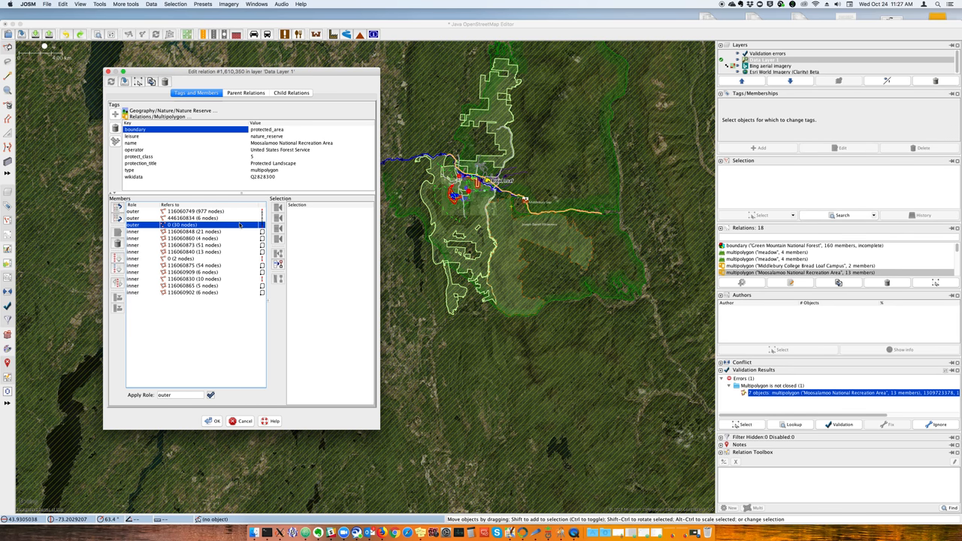
{"action": "left_click", "coordinate": [196, 211]}
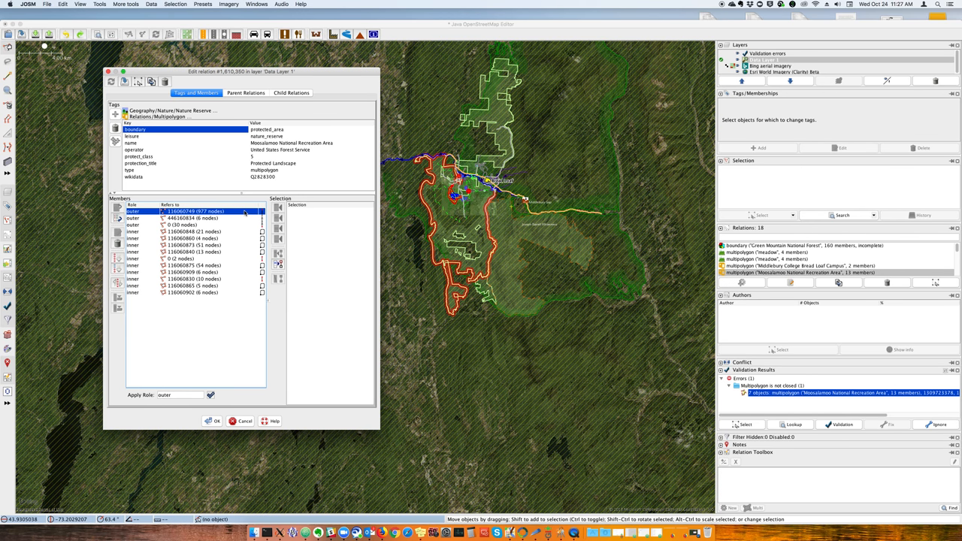
{"action": "left_click", "coordinate": [194, 225]}
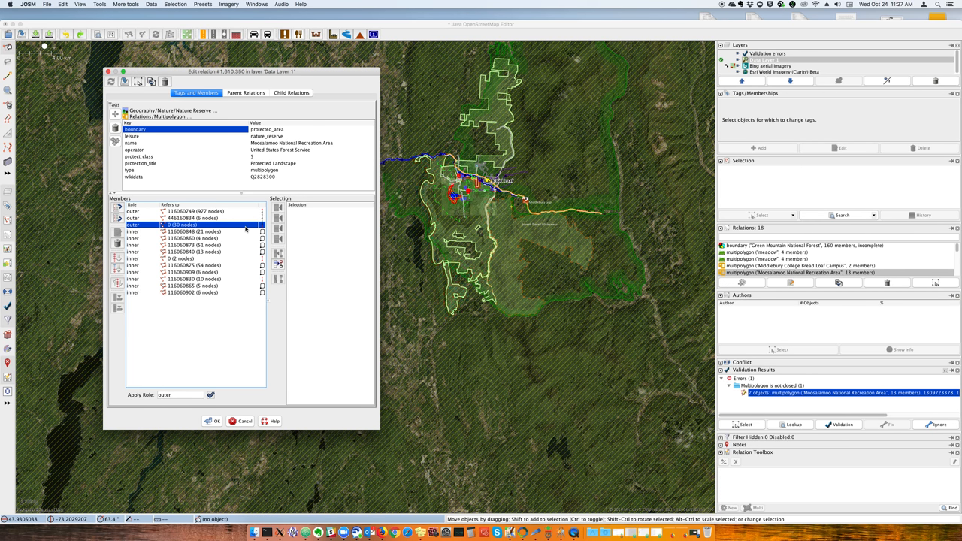
{"action": "left_click", "coordinate": [194, 211]}
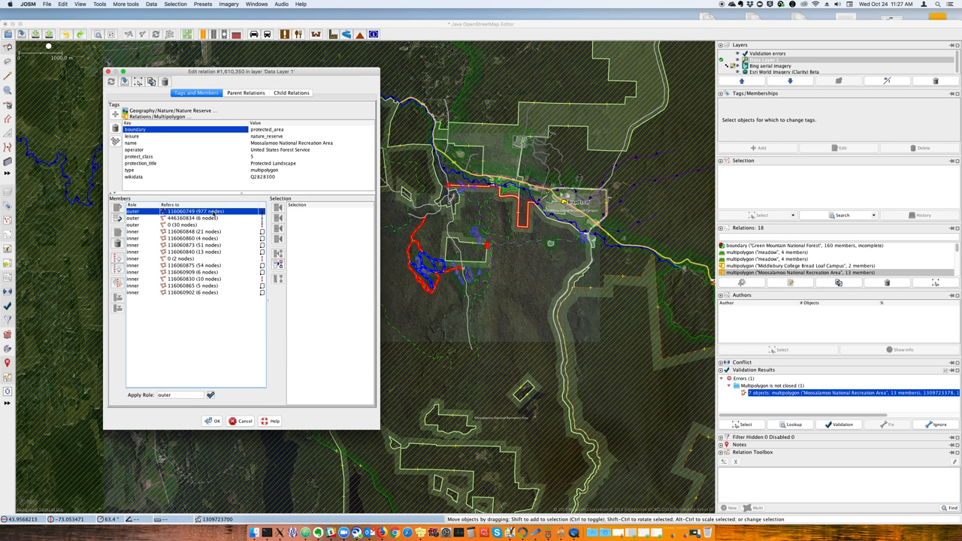
{"action": "left_click", "coordinate": [188, 225]}
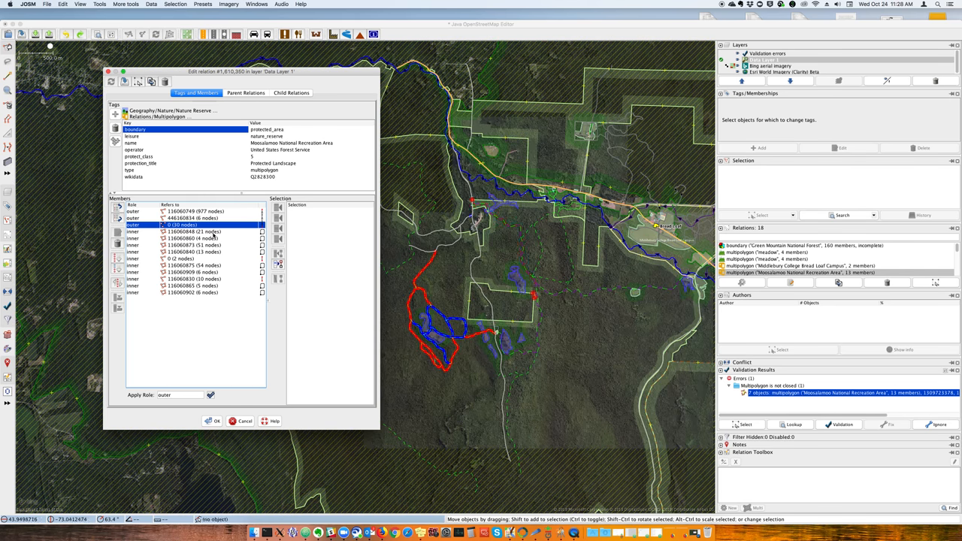
Step: Show the 6-node inner way 116060909 and the 2-node inner way on the map
{"action": "left_click", "coordinate": [193, 272]}
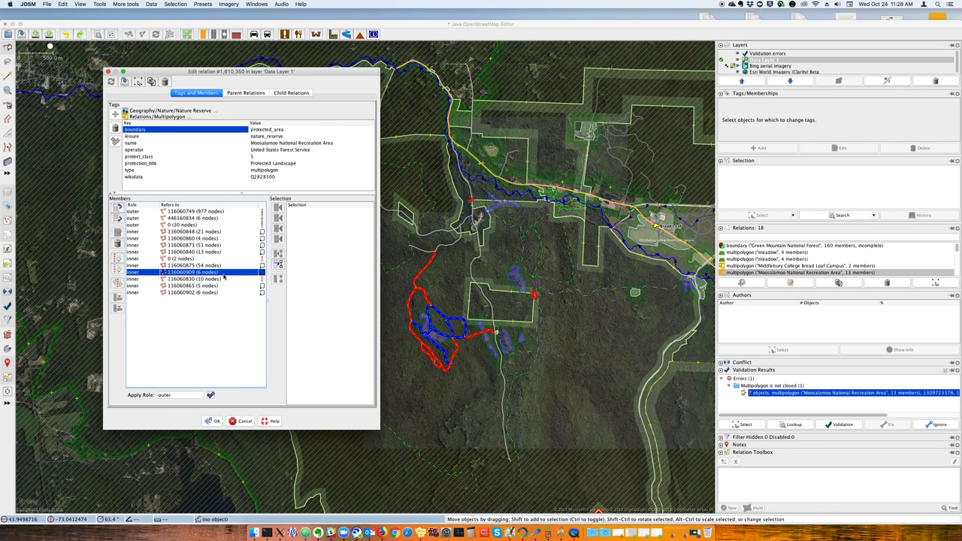
{"action": "left_click", "coordinate": [188, 258]}
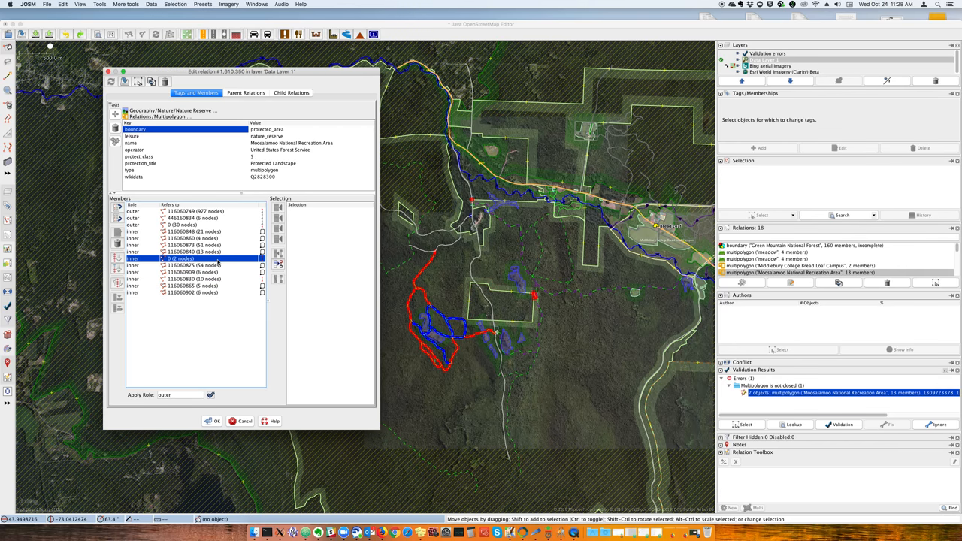
{"action": "left_click", "coordinate": [196, 279]}
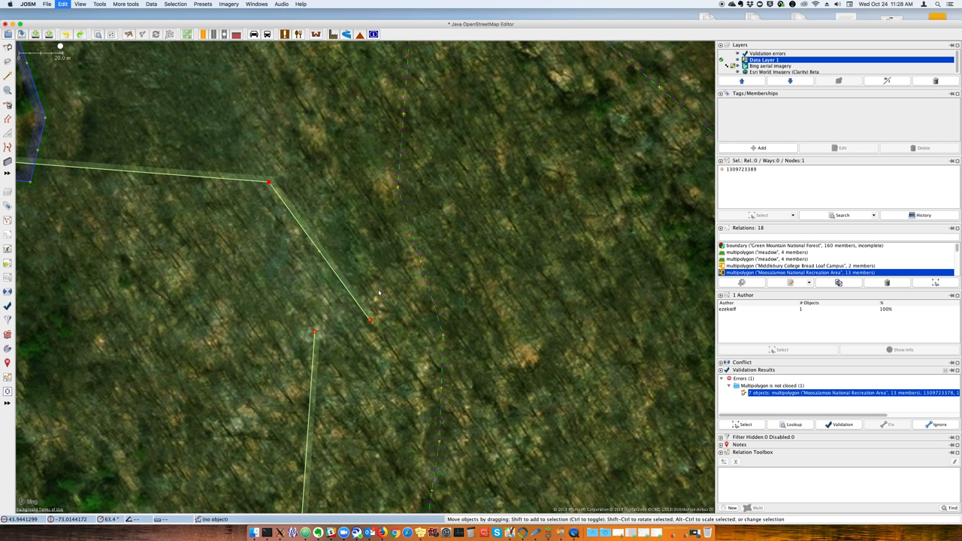
Step: Drag the loose boundary way end onto the neighbouring end node to merge them
{"action": "left_click_drag", "start_coordinate": [369, 321], "coordinate": [325, 329]}
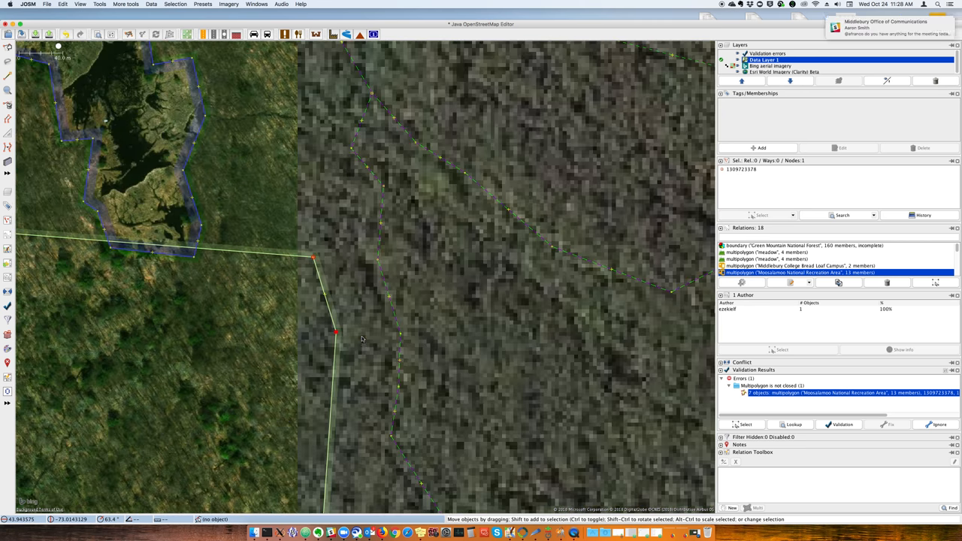
{"action": "scroll", "scroll_direction": "down", "scroll_amount": 3}
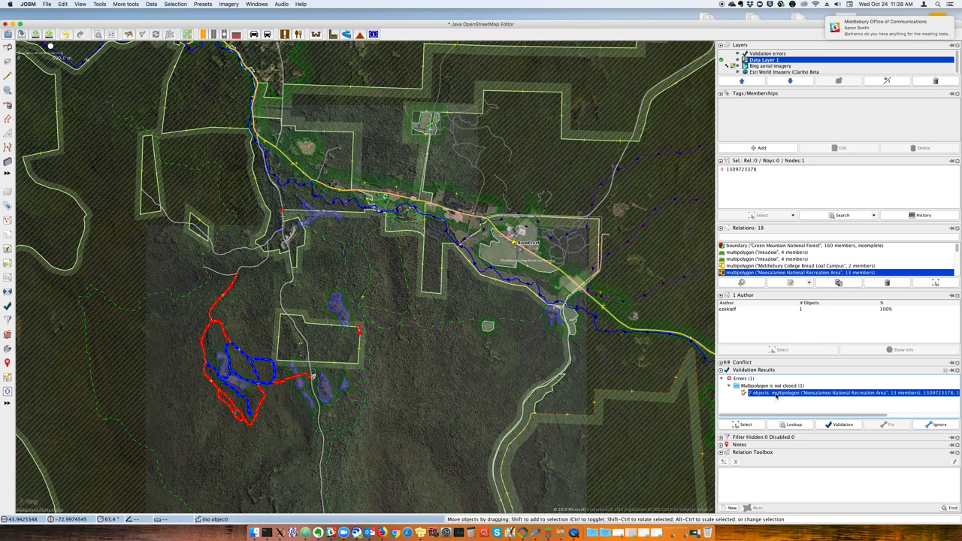
Step: Zoom the map to the remaining unclosed multipolygon problem from Validation Results
{"action": "right_click", "coordinate": [849, 393]}
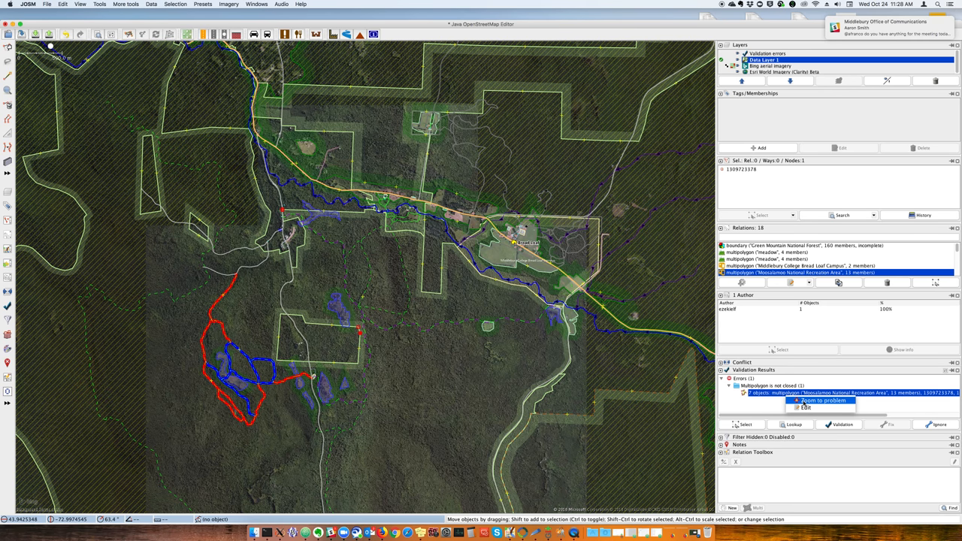
{"action": "left_click", "coordinate": [822, 400]}
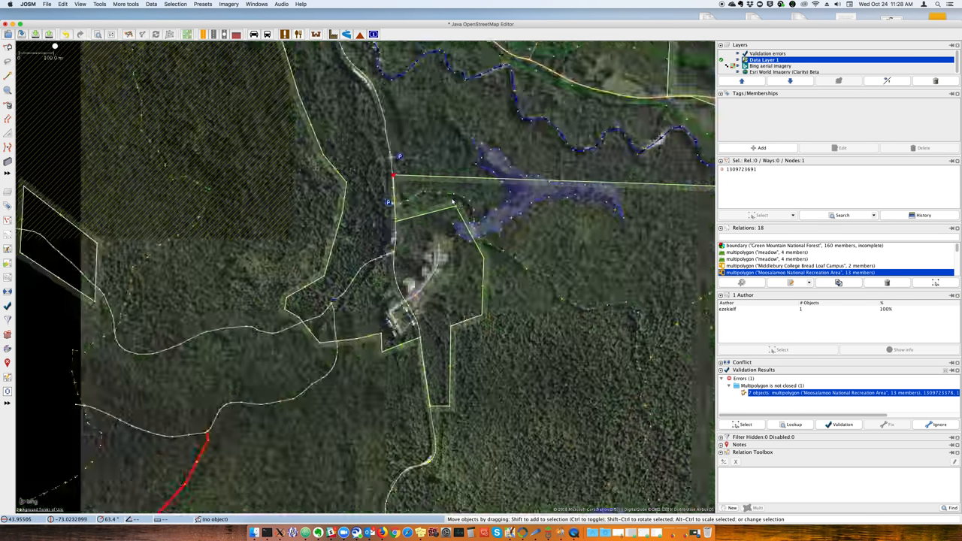
{"action": "scroll", "scroll_direction": "down", "scroll_amount": 3}
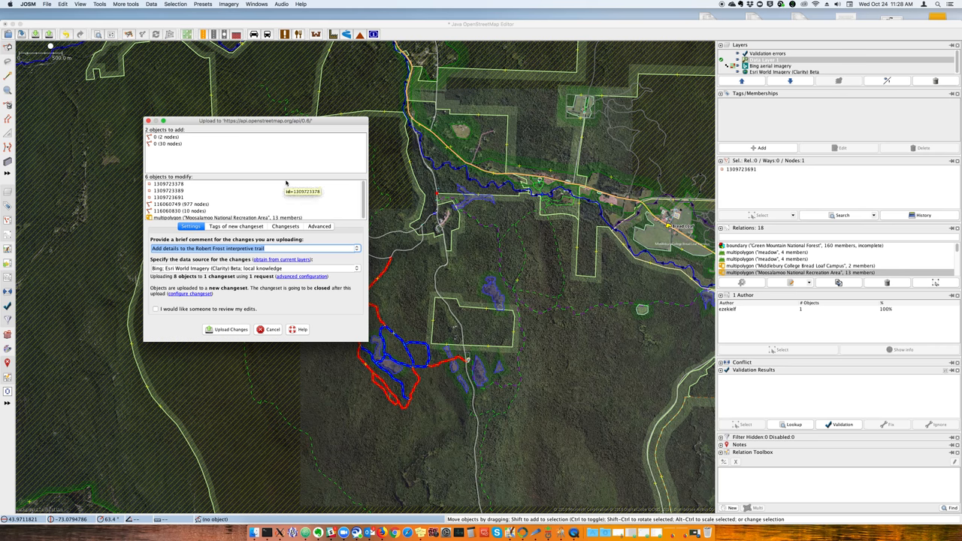
{"action": "mouse_move", "coordinate": [269, 334]}
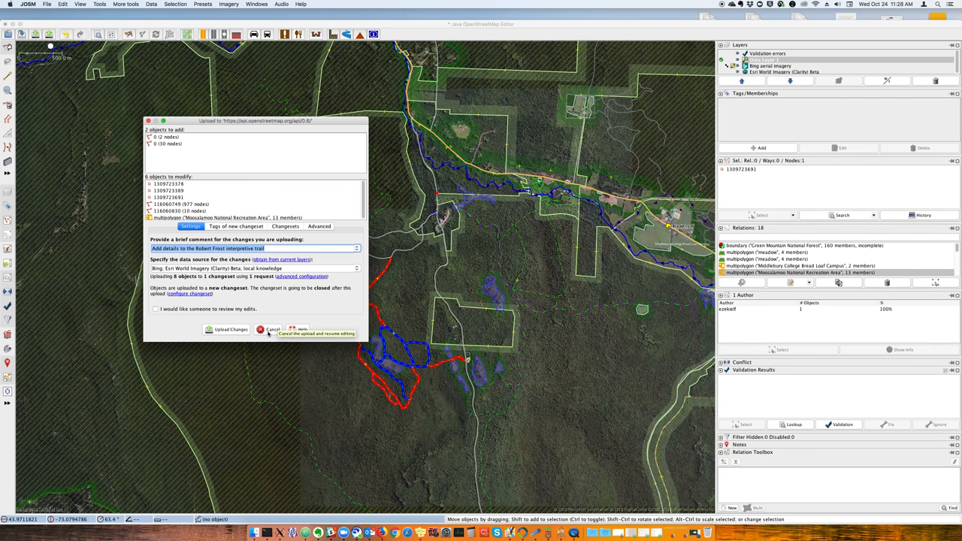